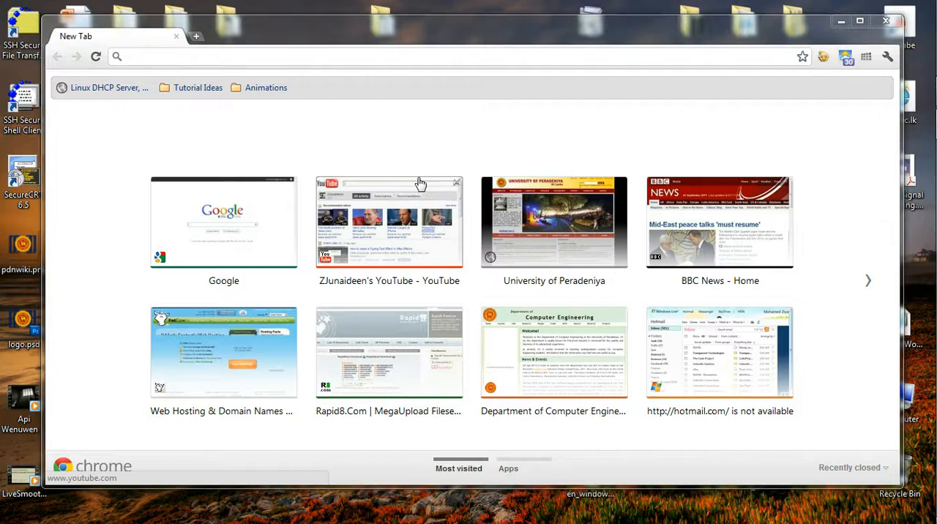
{"action": "mouse_move", "coordinate": [429, 165]}
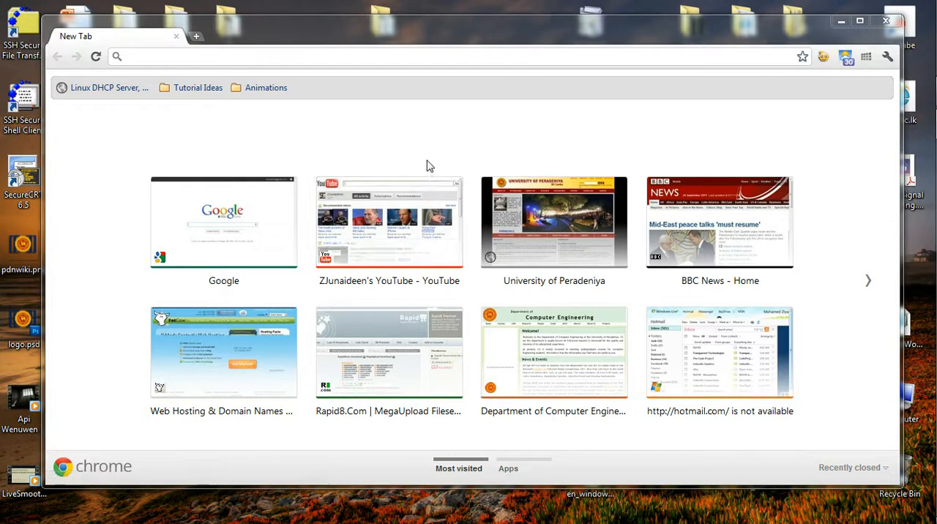
{"action": "mouse_move", "coordinate": [411, 136]}
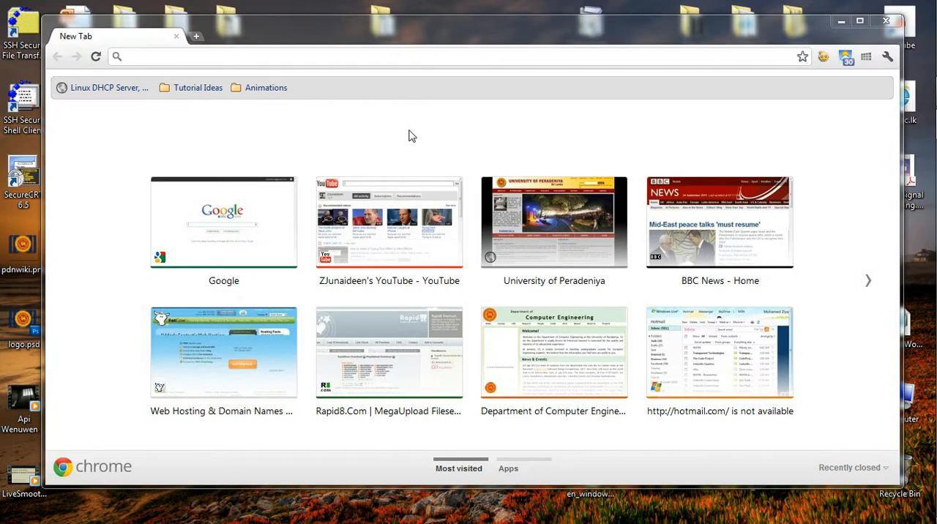
{"action": "mouse_move", "coordinate": [410, 134]}
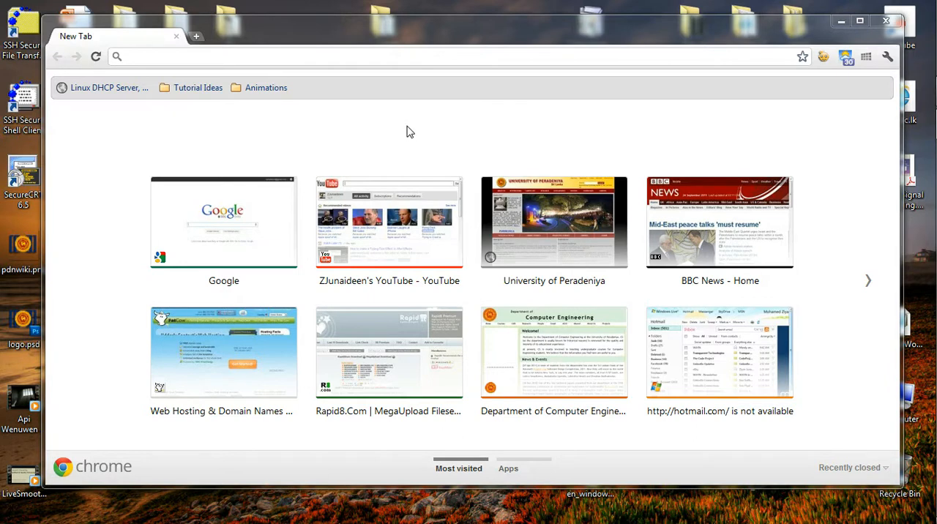
{"action": "mouse_move", "coordinate": [410, 124]}
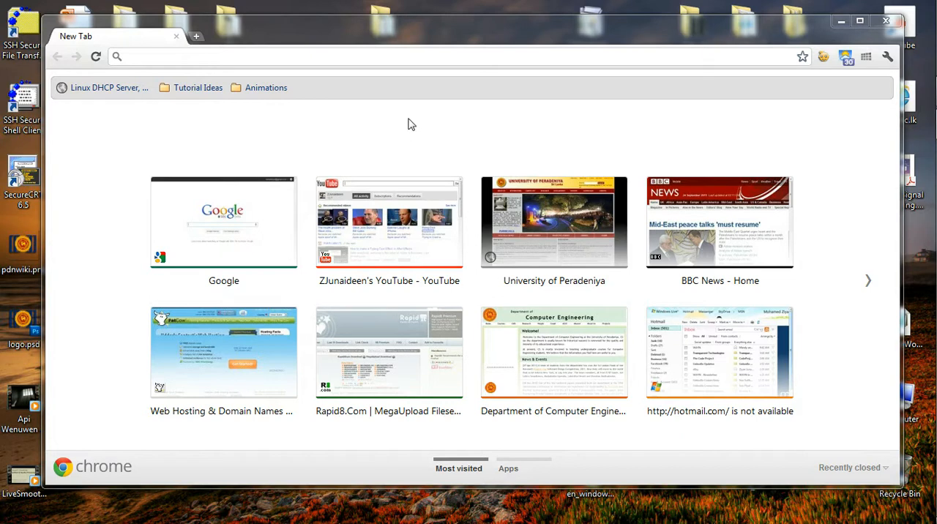
{"action": "mouse_move", "coordinate": [412, 107]}
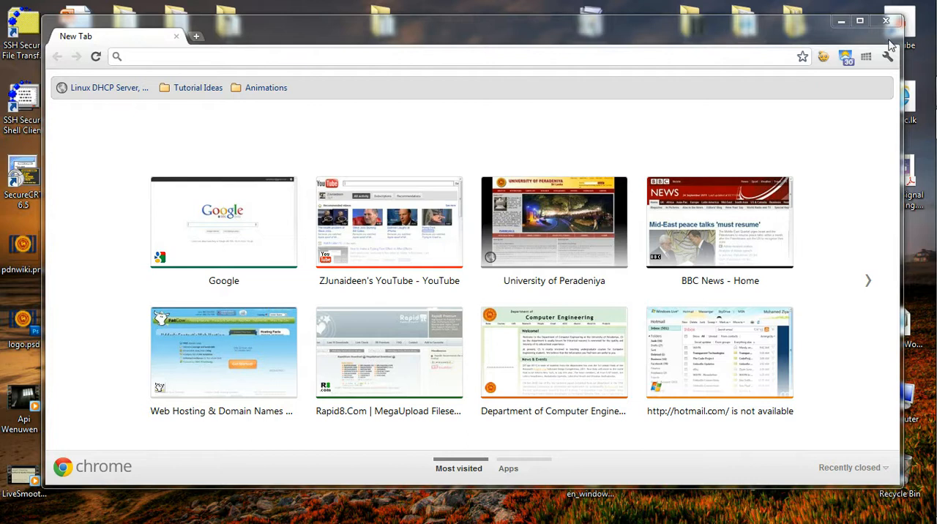
{"action": "mouse_move", "coordinate": [888, 58]}
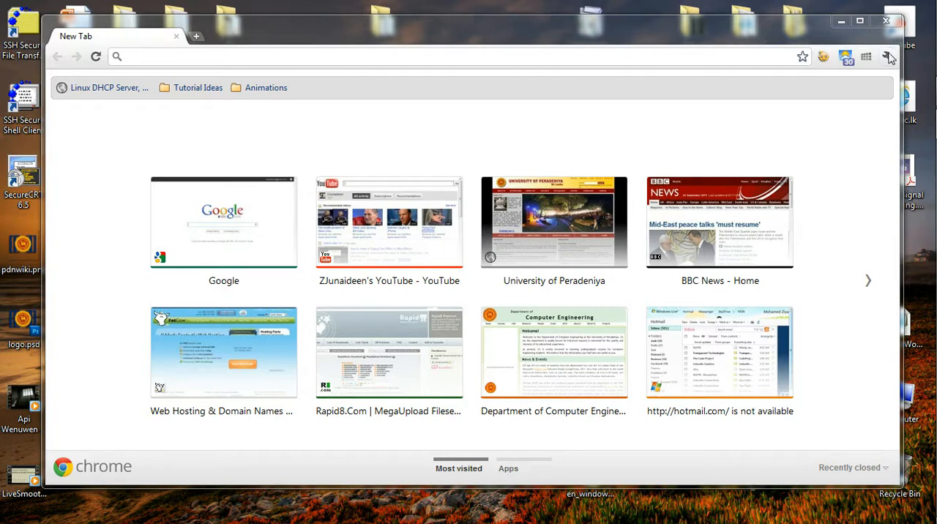
Open Chrome's Options from the wrench menu to reach the Basics settings.
{"action": "left_click", "coordinate": [888, 56]}
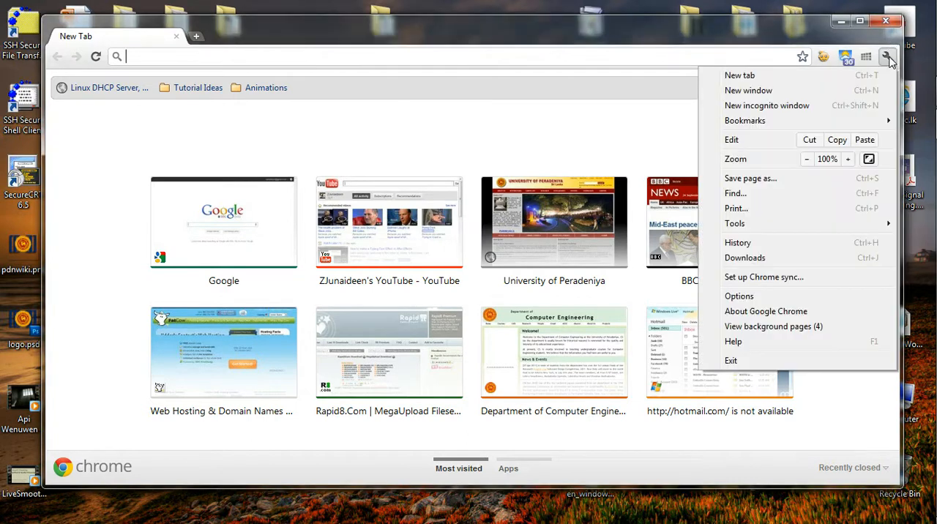
{"action": "mouse_move", "coordinate": [802, 178]}
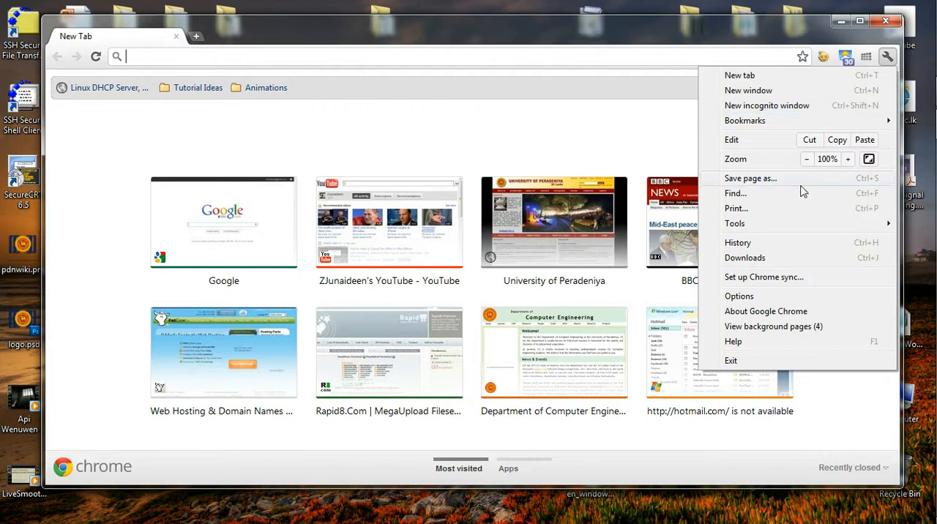
{"action": "left_click", "coordinate": [738, 296]}
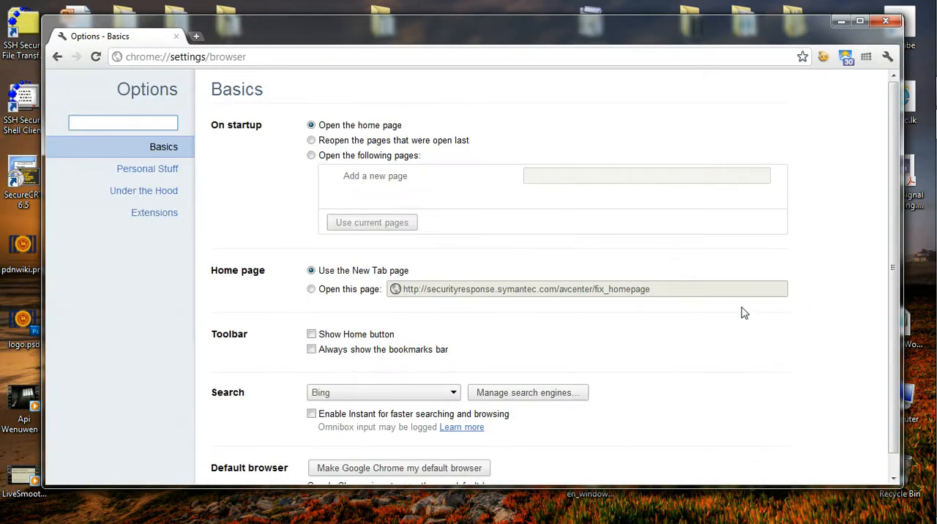
{"action": "mouse_move", "coordinate": [739, 305]}
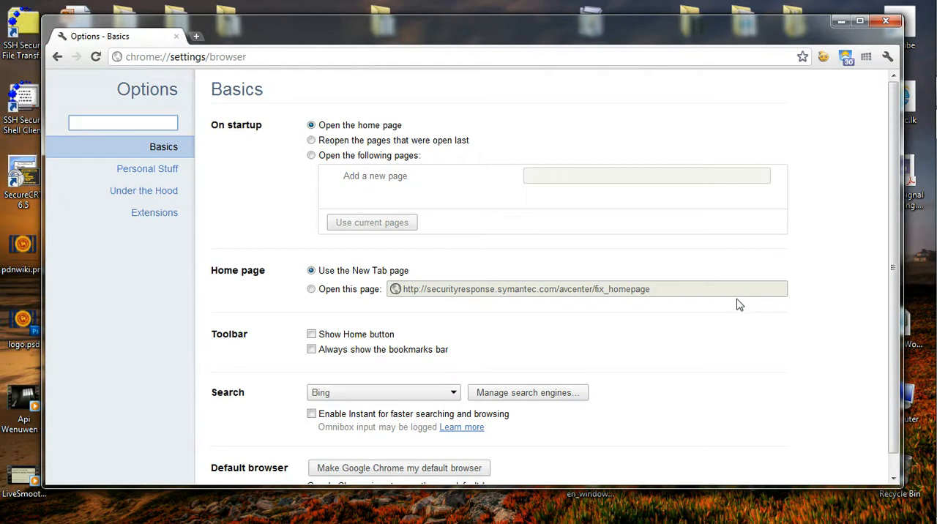
{"action": "mouse_move", "coordinate": [147, 168]}
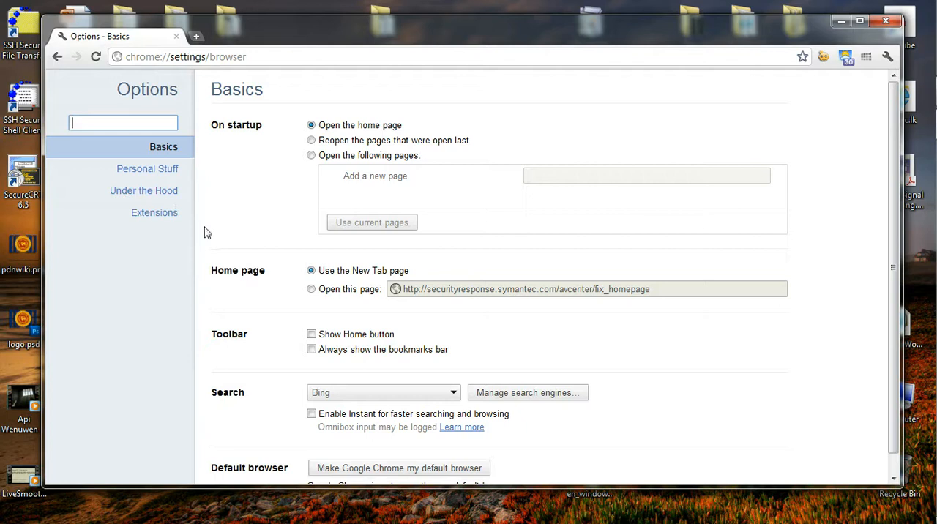
{"action": "mouse_move", "coordinate": [219, 142]}
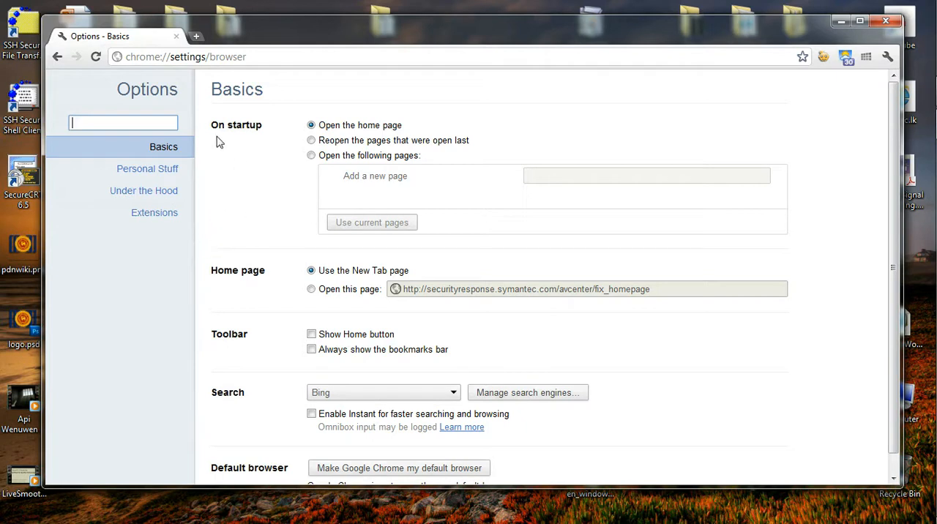
{"action": "mouse_move", "coordinate": [247, 163]}
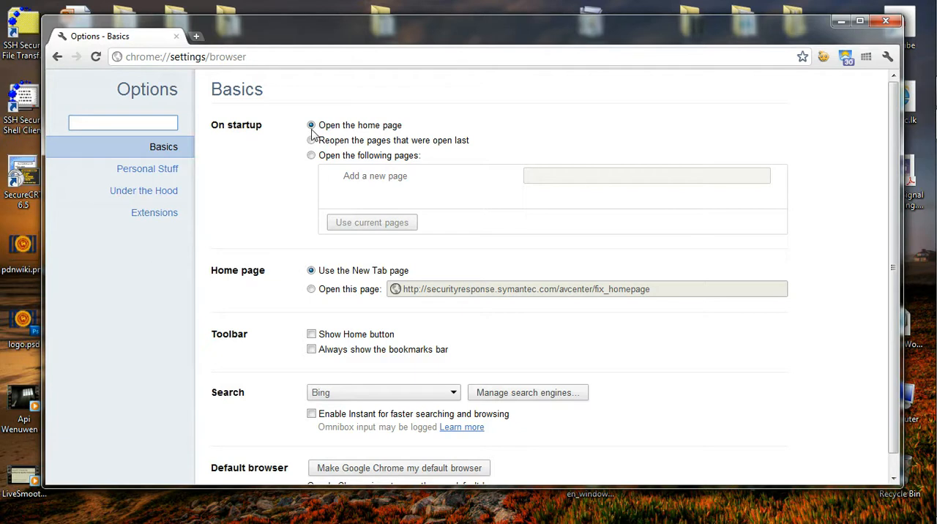
{"action": "mouse_move", "coordinate": [324, 135]}
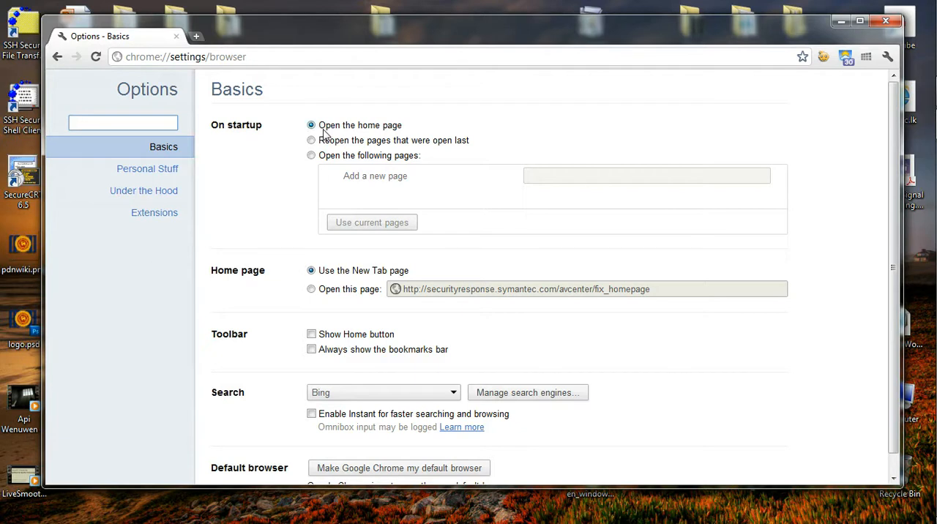
{"action": "mouse_move", "coordinate": [379, 134]}
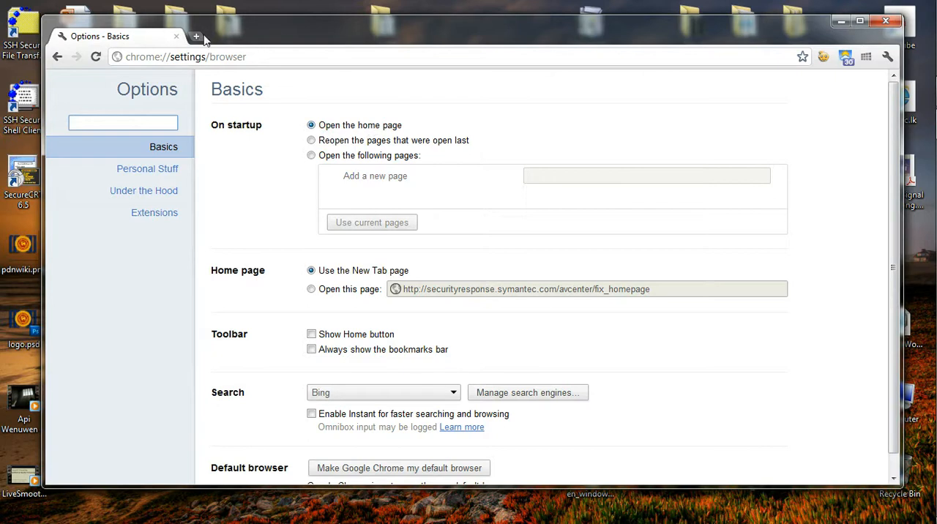
Open a new tab, view the installed apps, then return to the Basics settings tab.
{"action": "left_click", "coordinate": [196, 37]}
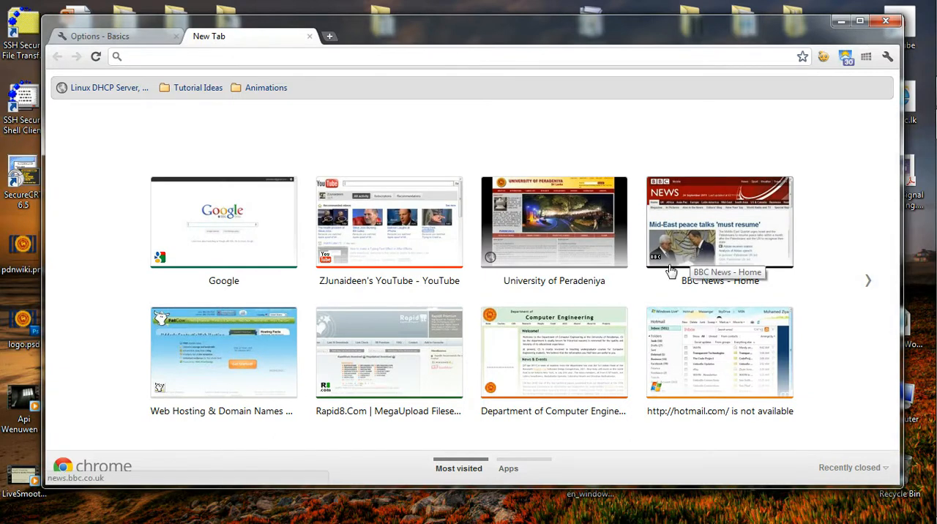
{"action": "left_click", "coordinate": [508, 468]}
{"action": "type", "text": "chrome://settings/browser"}
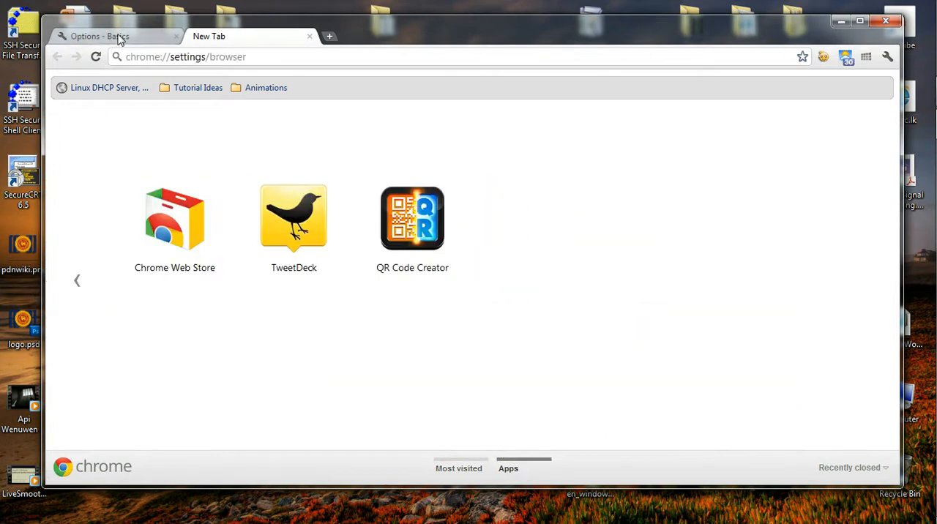
{"action": "left_click", "coordinate": [99, 36]}
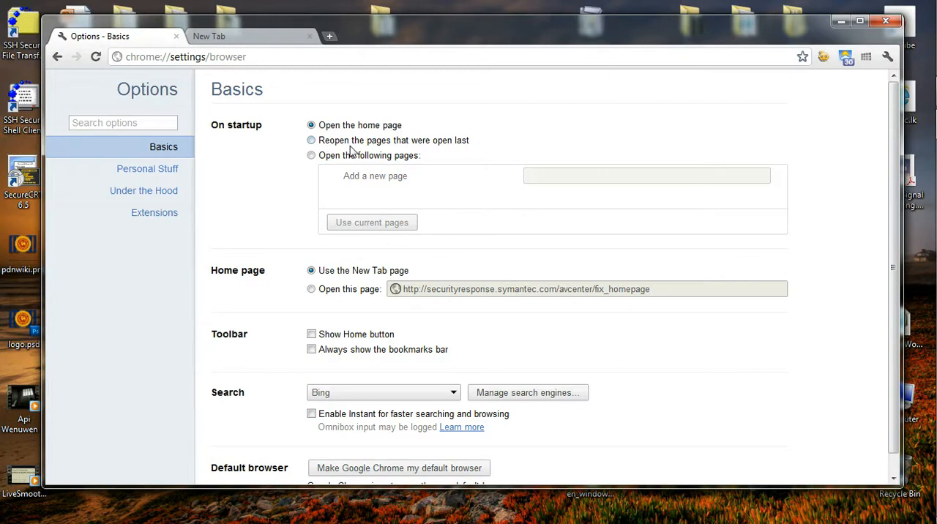
{"action": "mouse_move", "coordinate": [445, 145]}
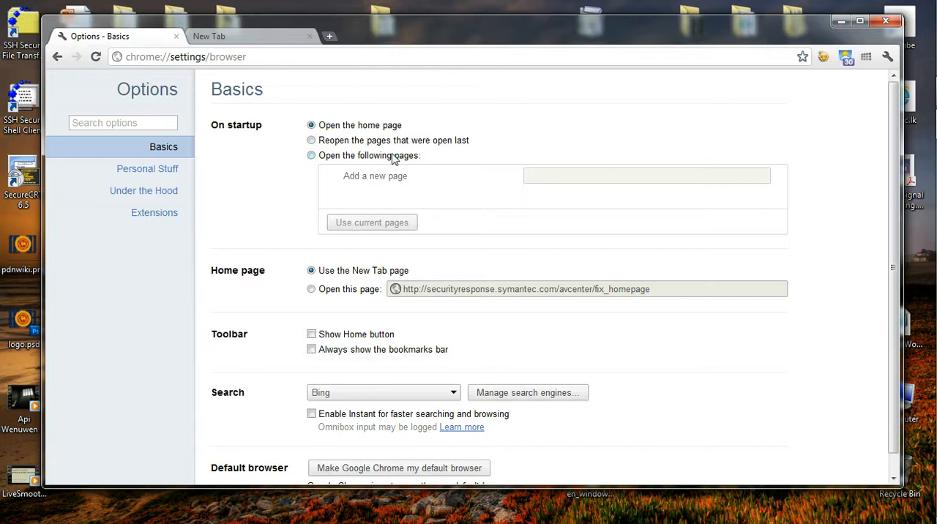
{"action": "mouse_move", "coordinate": [400, 162]}
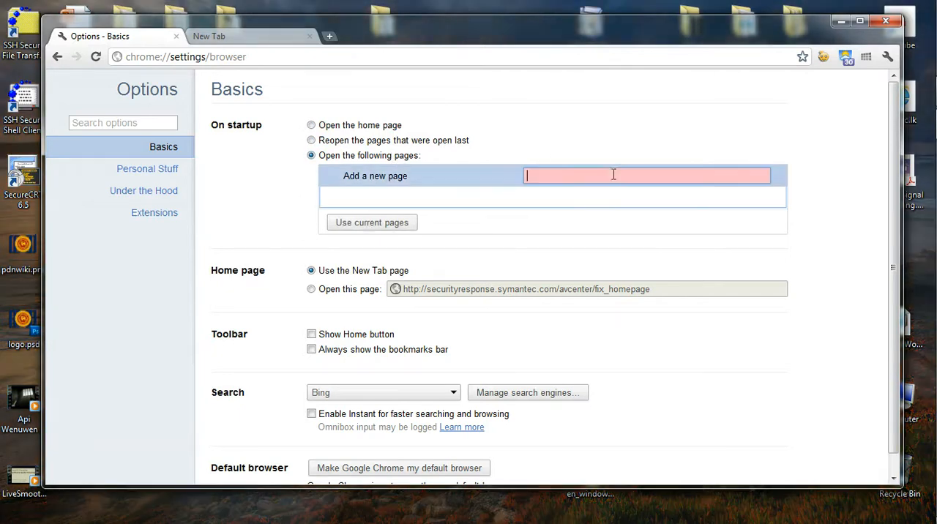
{"action": "type", "text": "www.bing.com/"}
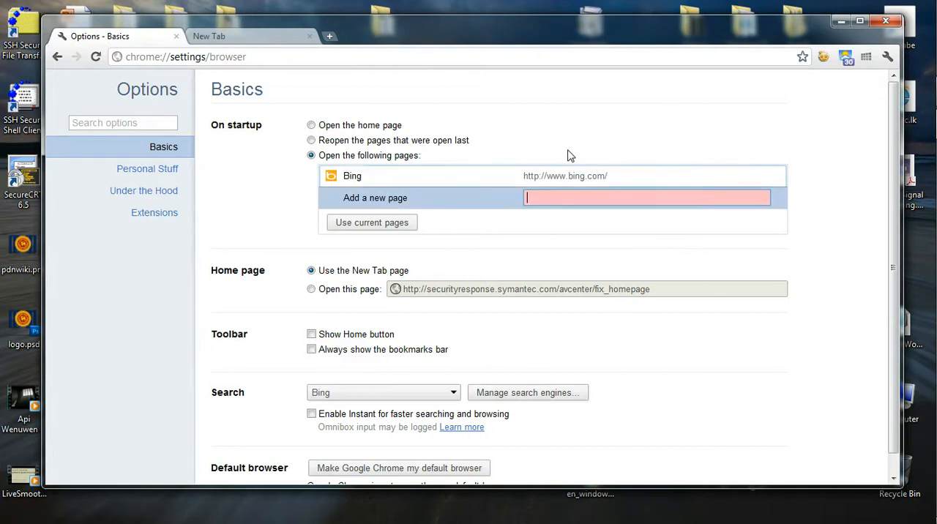
{"action": "mouse_move", "coordinate": [263, 39]}
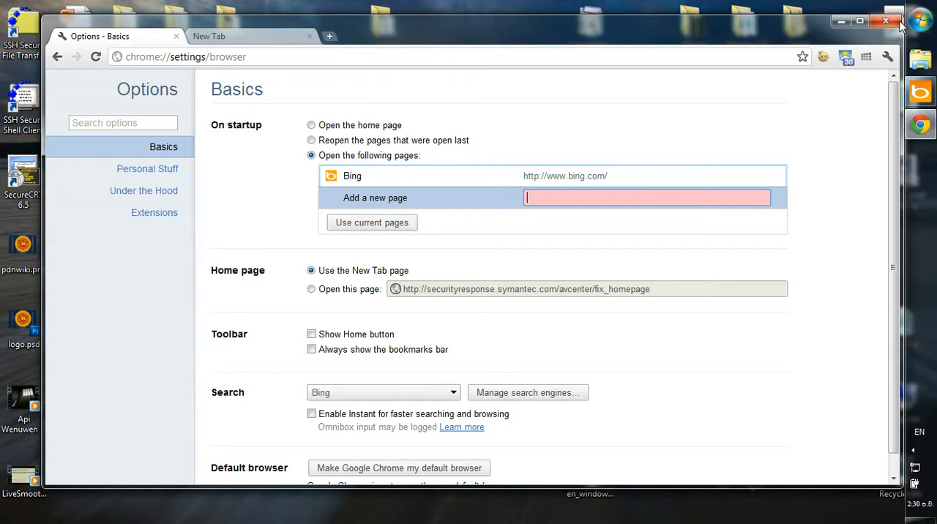
{"action": "mouse_move", "coordinate": [695, 79]}
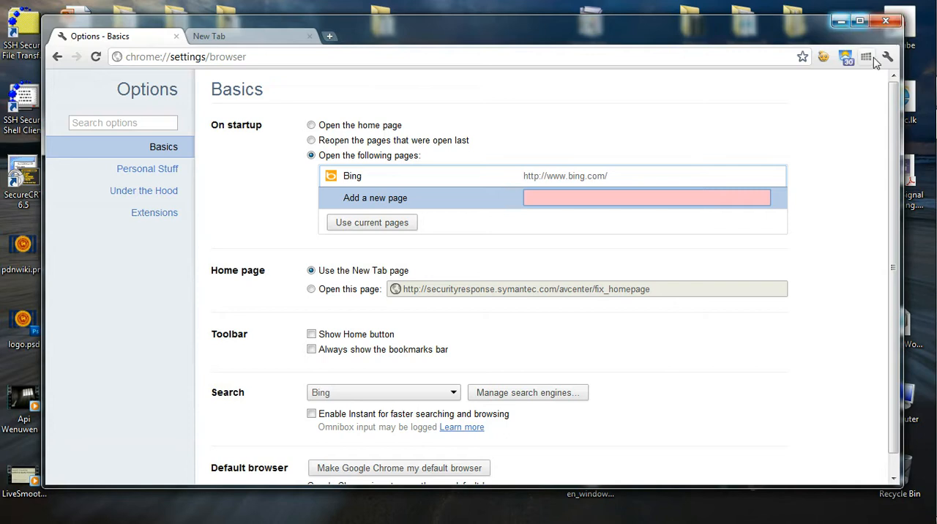
{"action": "left_click", "coordinate": [886, 56]}
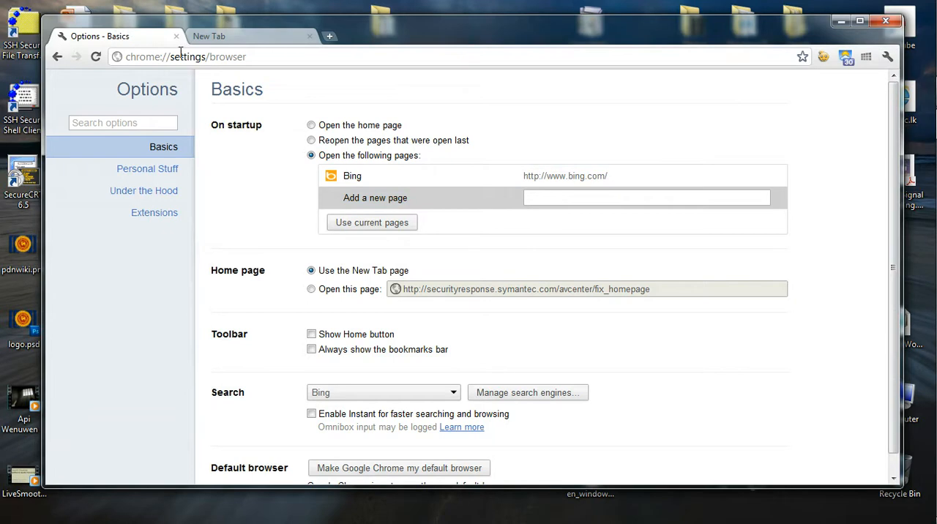
{"action": "mouse_move", "coordinate": [286, 138]}
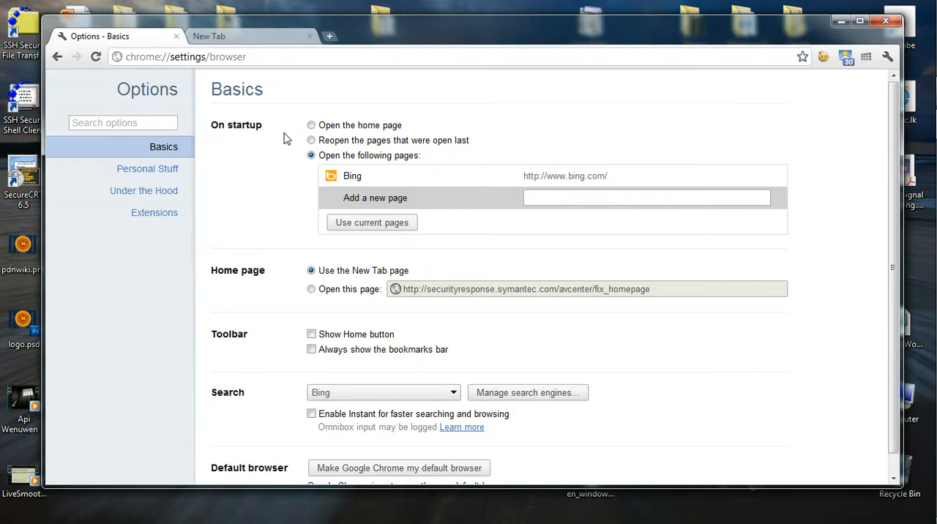
{"action": "mouse_move", "coordinate": [436, 163]}
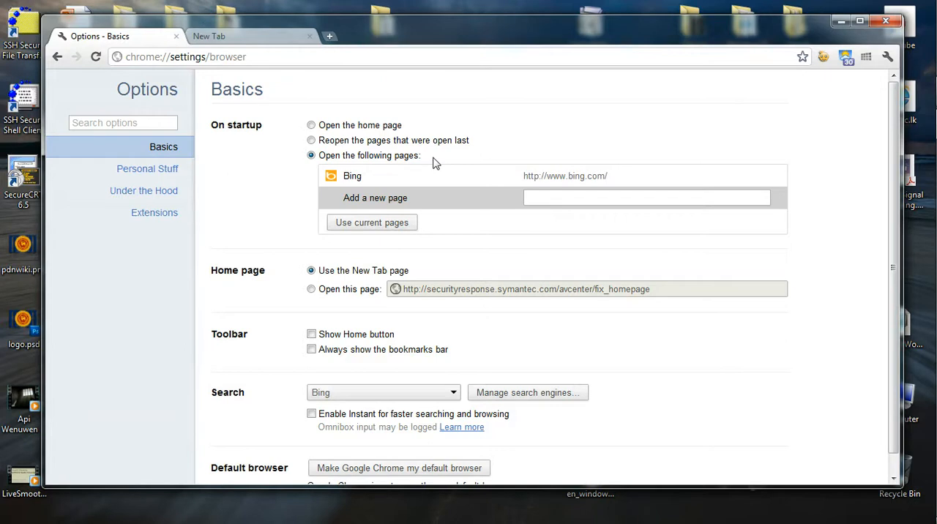
{"action": "mouse_move", "coordinate": [607, 176]}
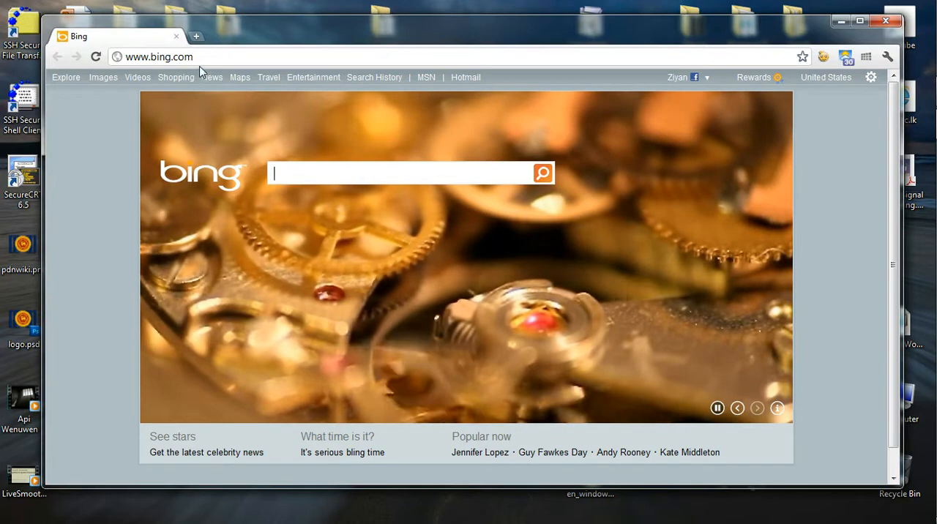
{"action": "mouse_move", "coordinate": [779, 313]}
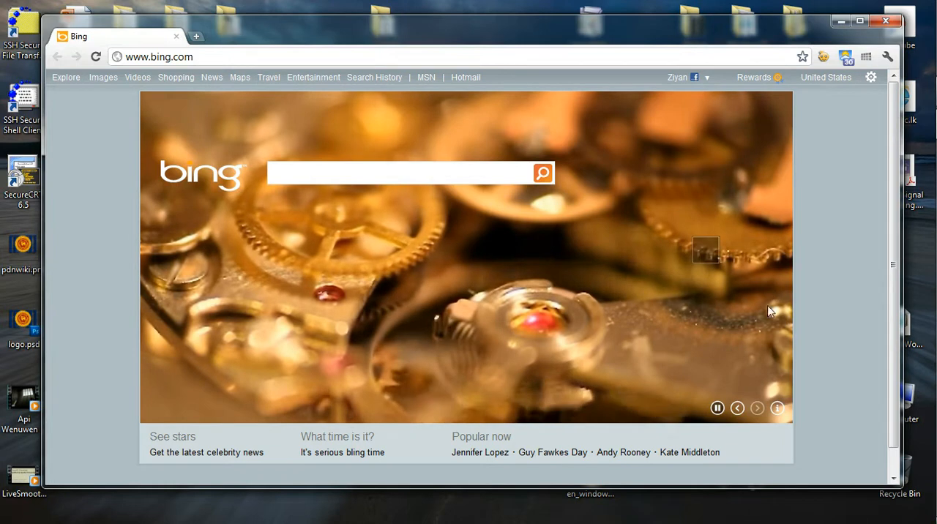
{"action": "mouse_move", "coordinate": [754, 287]}
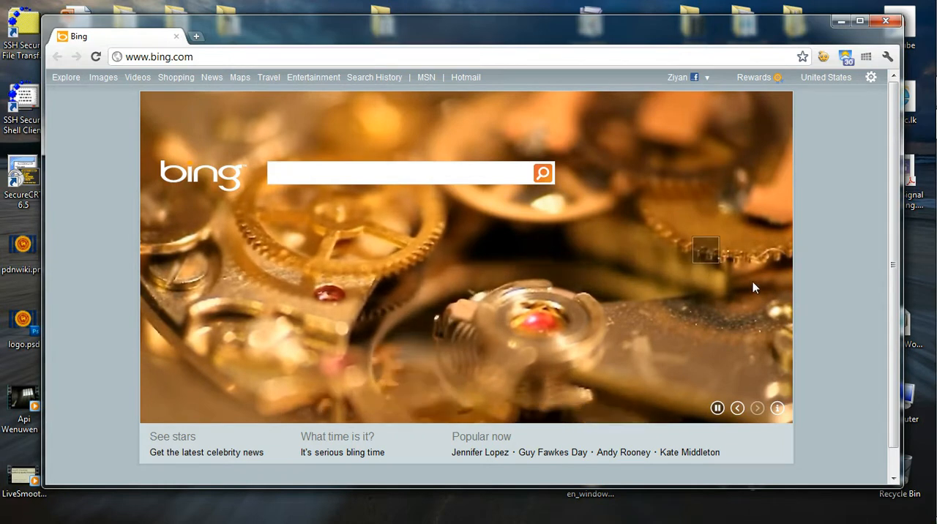
{"action": "mouse_move", "coordinate": [745, 281]}
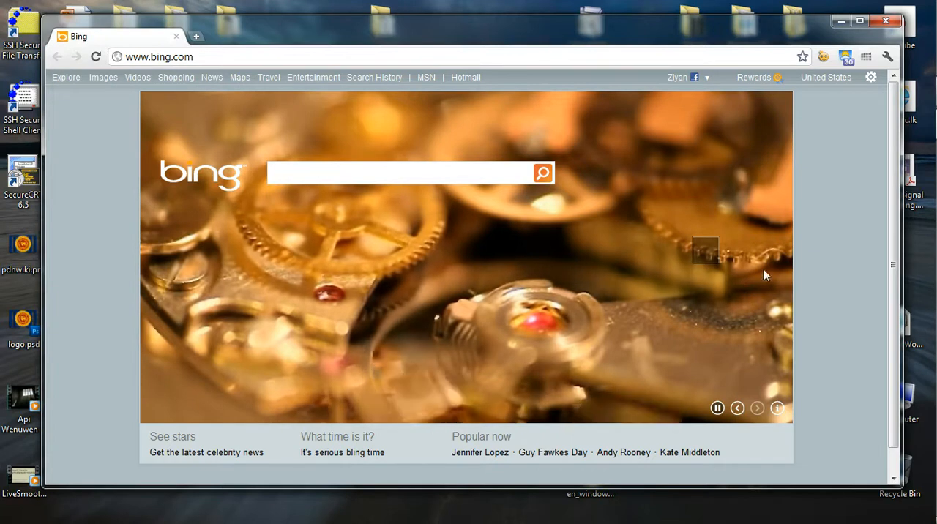
Advance Bing's background slideshow until the snowy mountain range image appears.
{"action": "left_click", "coordinate": [737, 408]}
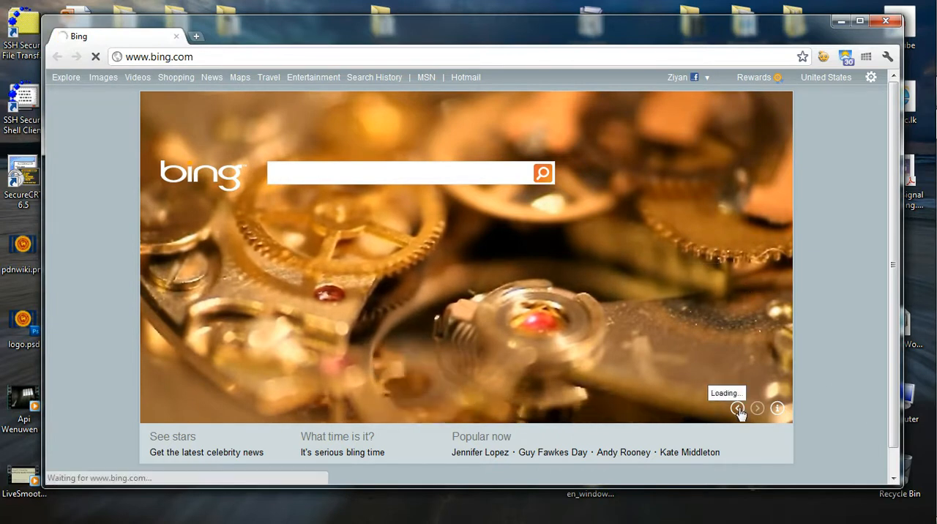
{"action": "left_click", "coordinate": [737, 408]}
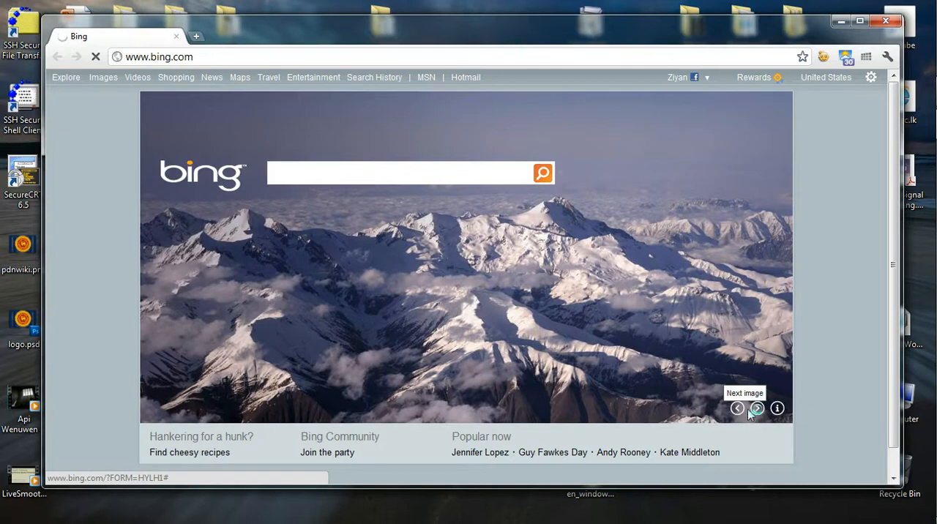
{"action": "left_click", "coordinate": [756, 408]}
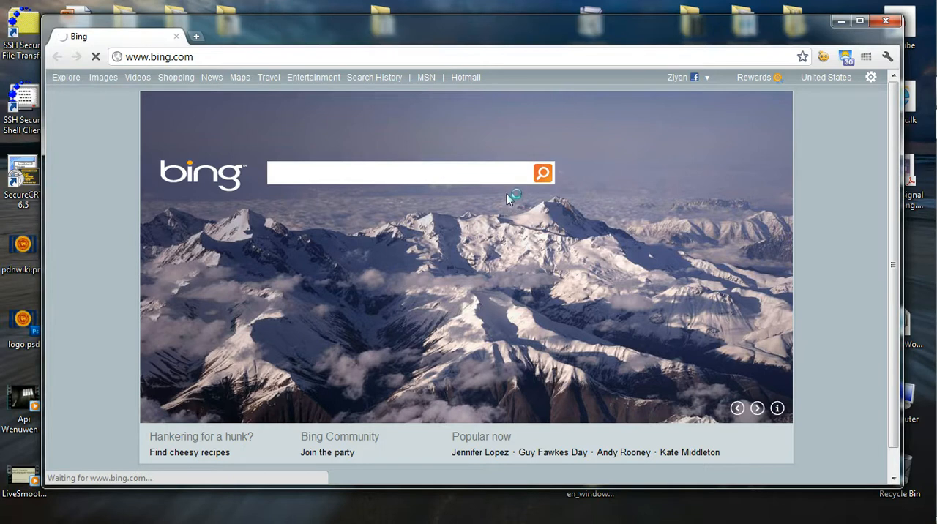
{"action": "mouse_move", "coordinate": [540, 205]}
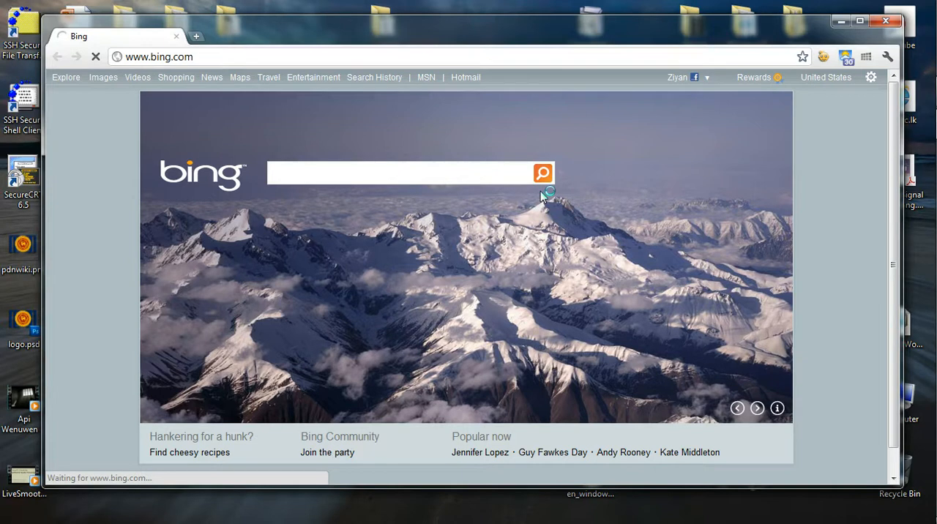
{"action": "mouse_move", "coordinate": [796, 221]}
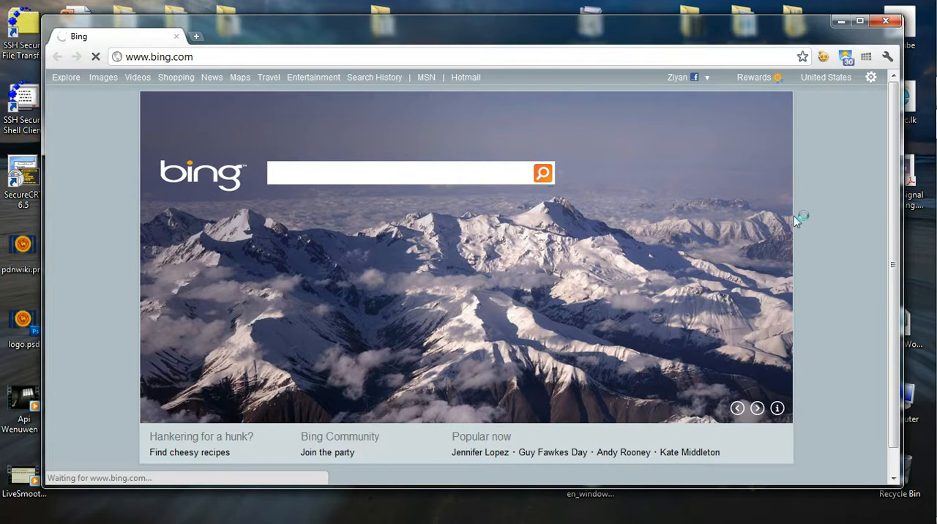
{"action": "mouse_move", "coordinate": [824, 225]}
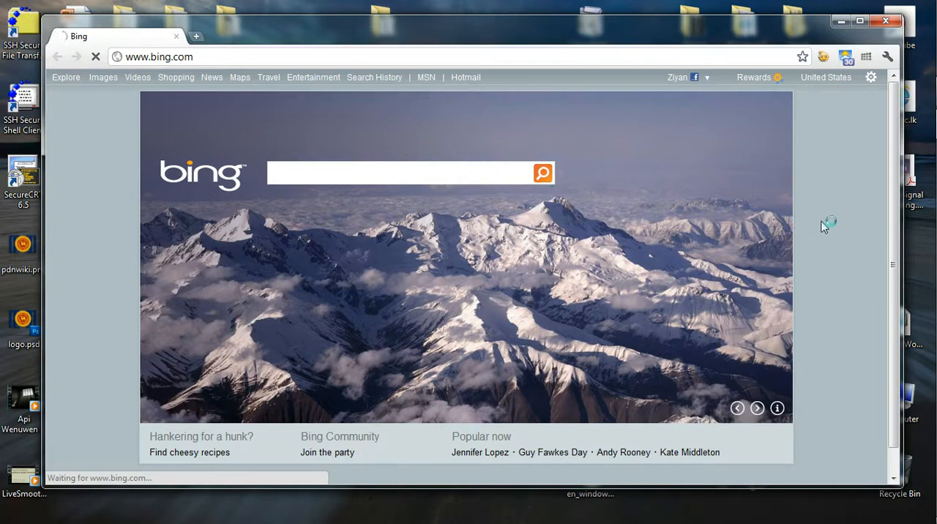